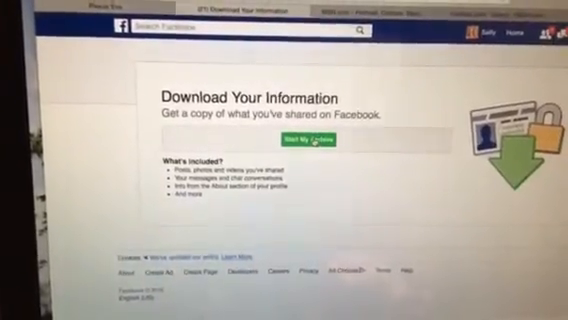
Start building the archive of the account data with Start My Archive.
click(304, 148)
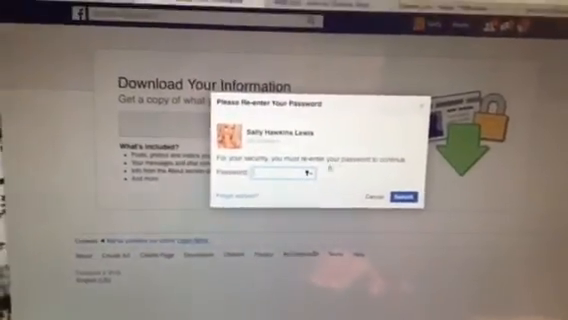
click(404, 190)
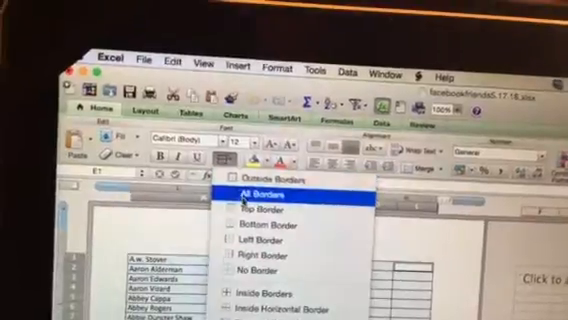
Apply All Borders to the selected name and follow-up columns.
click(260, 192)
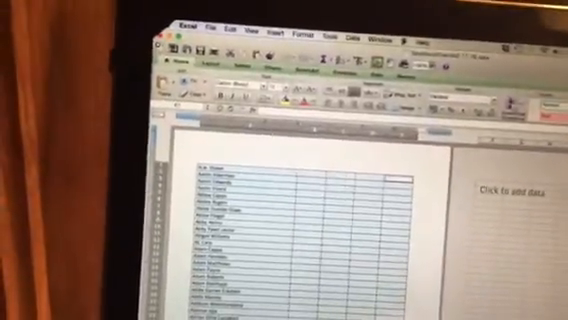